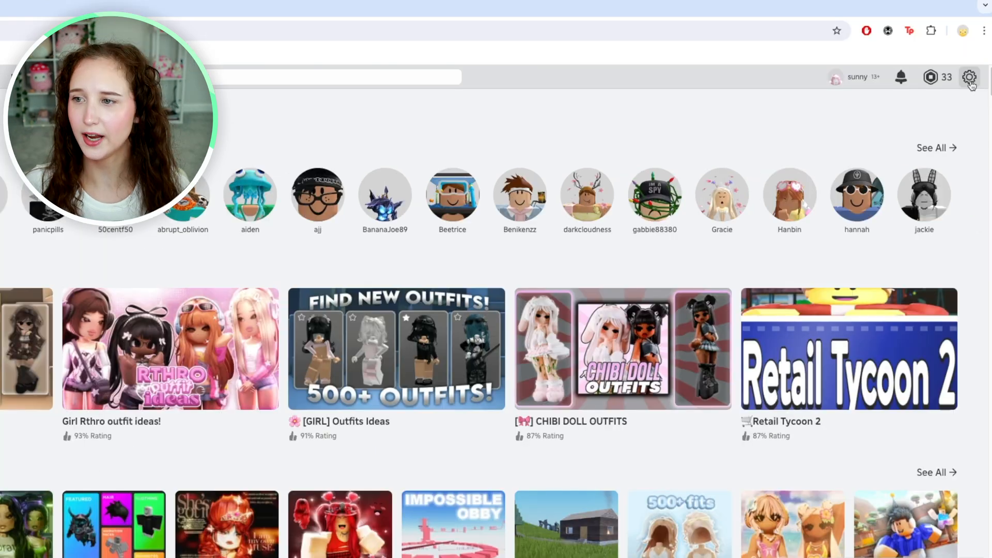
Show the account options menu from the gear icon on the home page
click(968, 76)
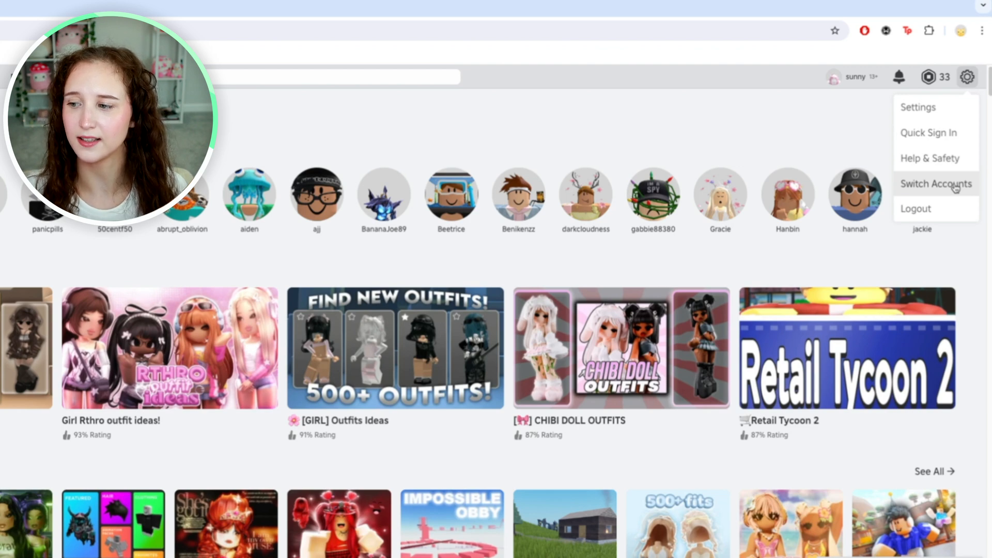
Choose Switch Accounts and begin adding a second account via Add Account
click(936, 183)
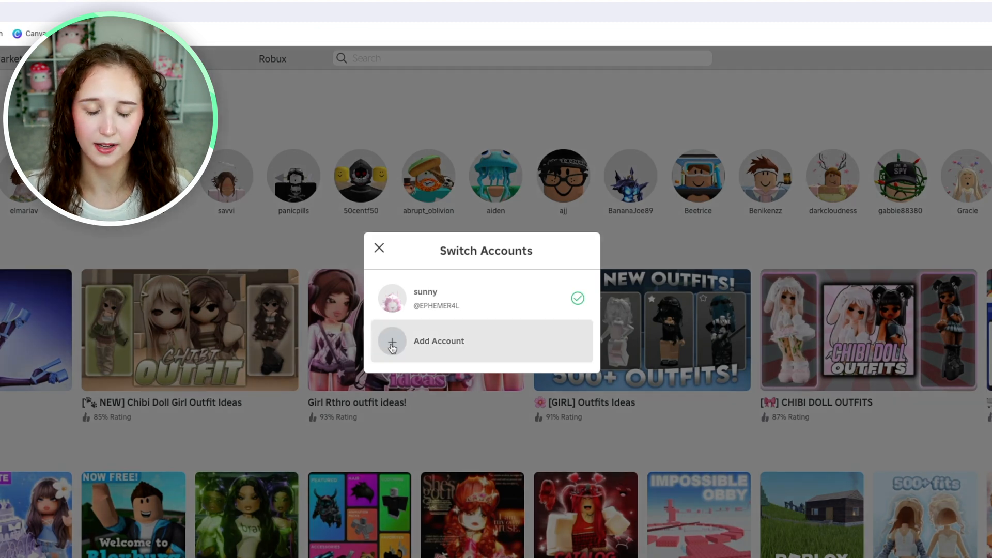
click(438, 340)
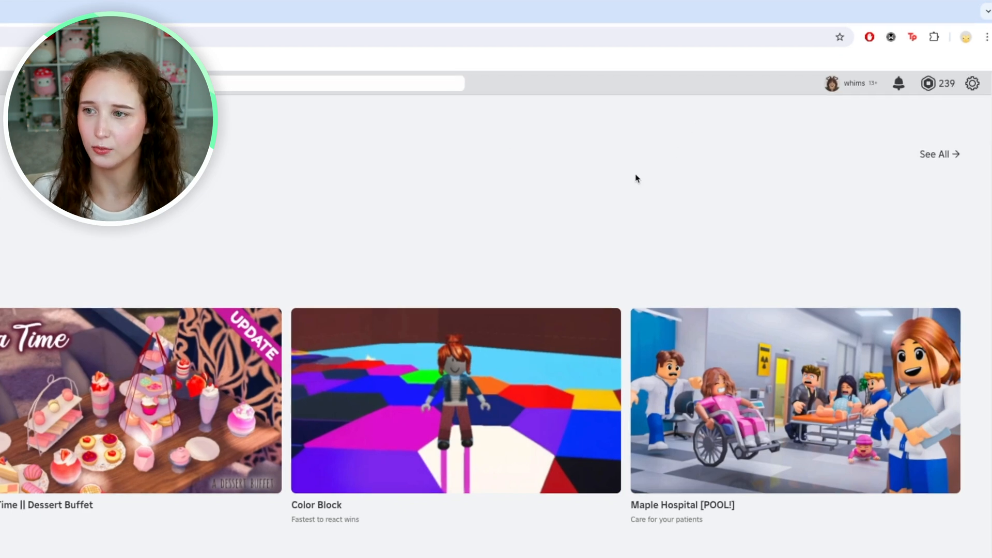
mouse_move(717, 180)
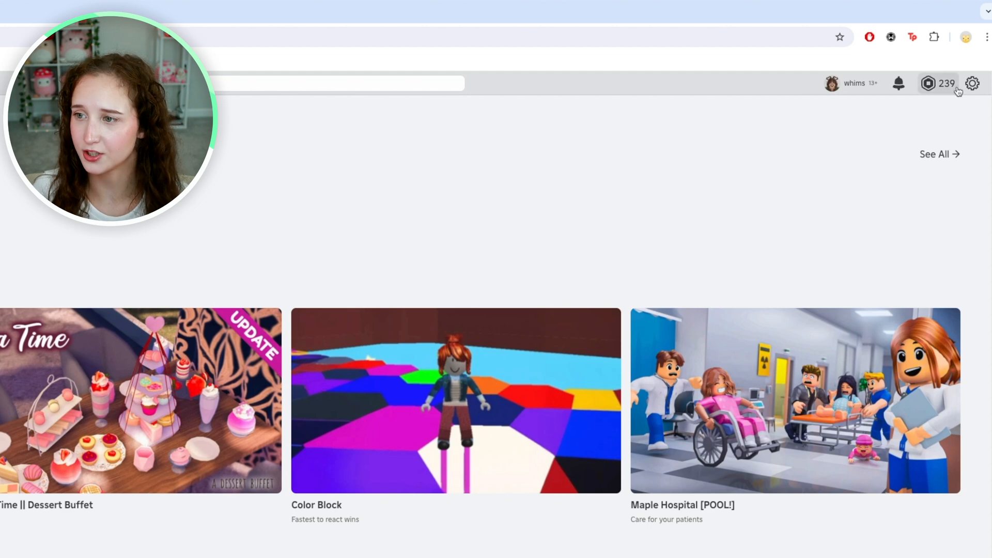
Reopen Switch Accounts so the dialog lists both signed-in accounts
click(972, 82)
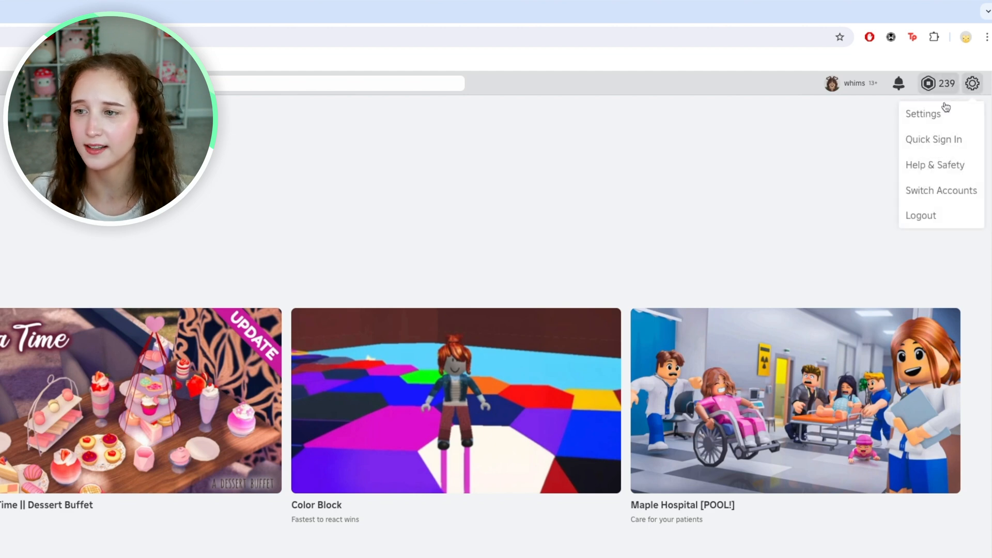
click(940, 190)
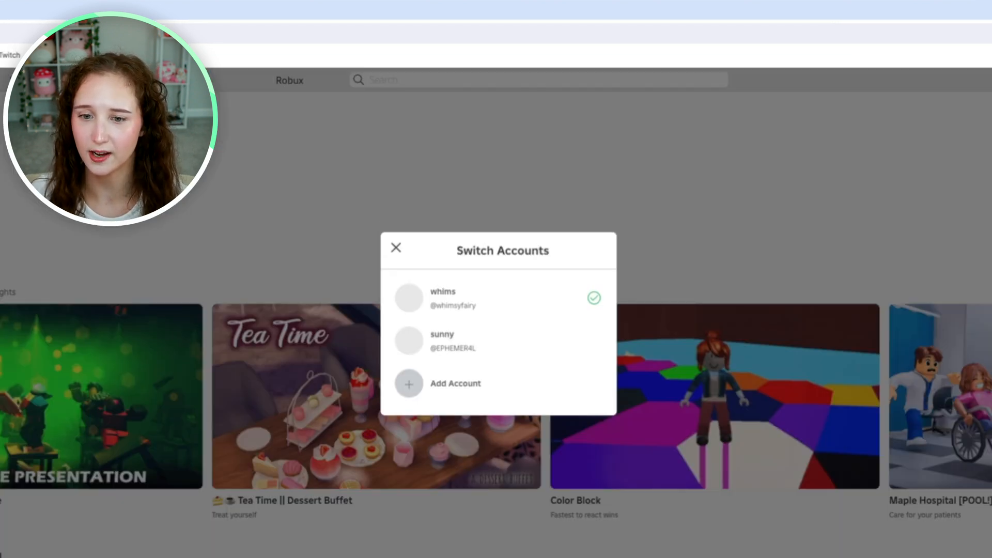